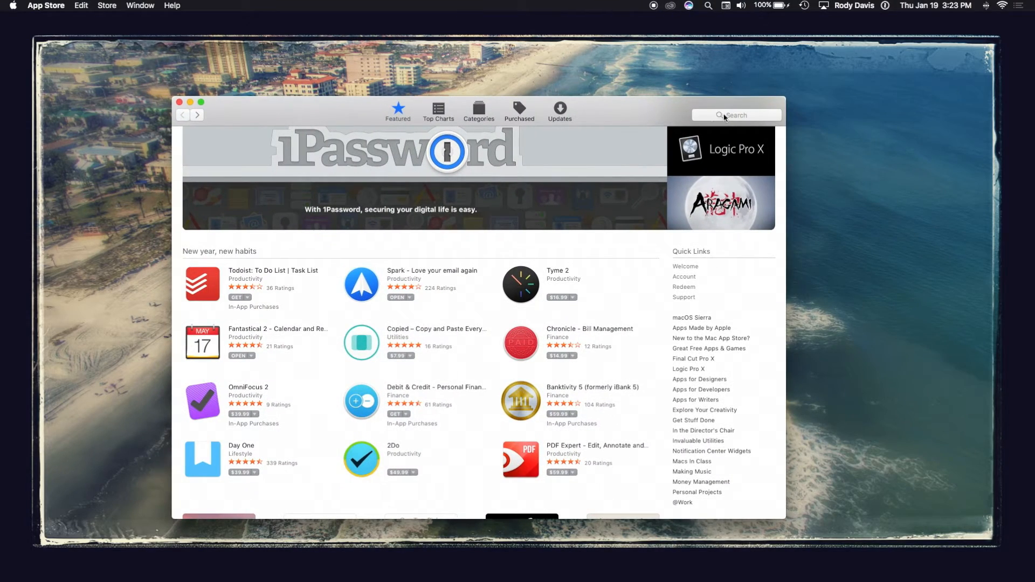
# Step: Search the App Store for 'xcode' and open the Xcode product page
pyautogui.click(735, 114)
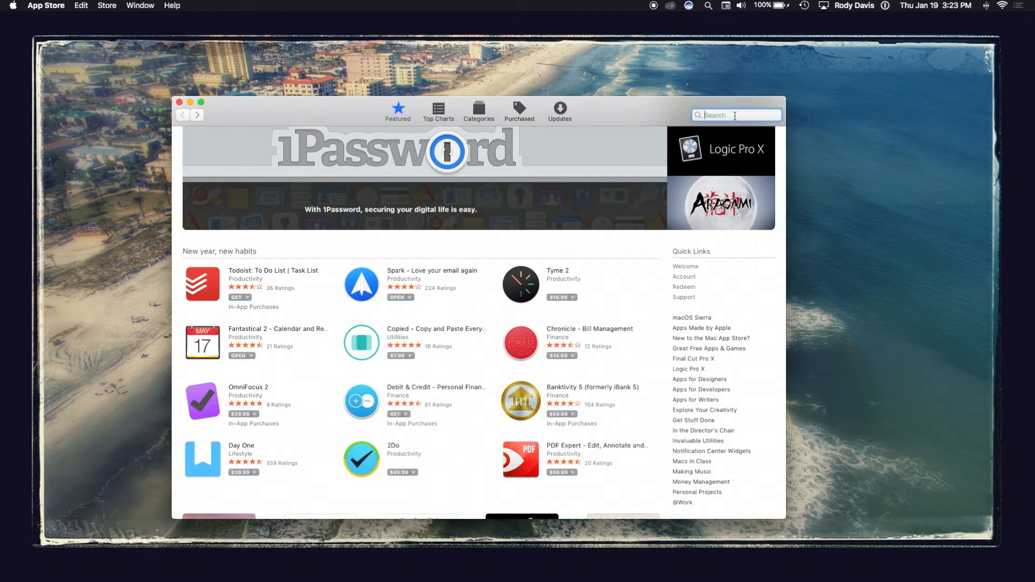
pyautogui.write('xcode')
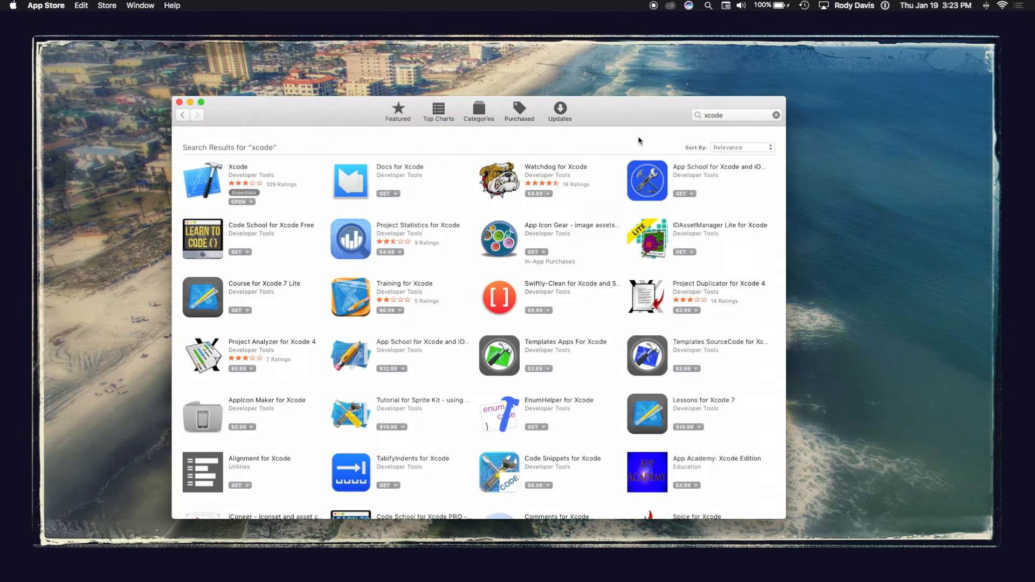
pyautogui.moveTo(238, 166)
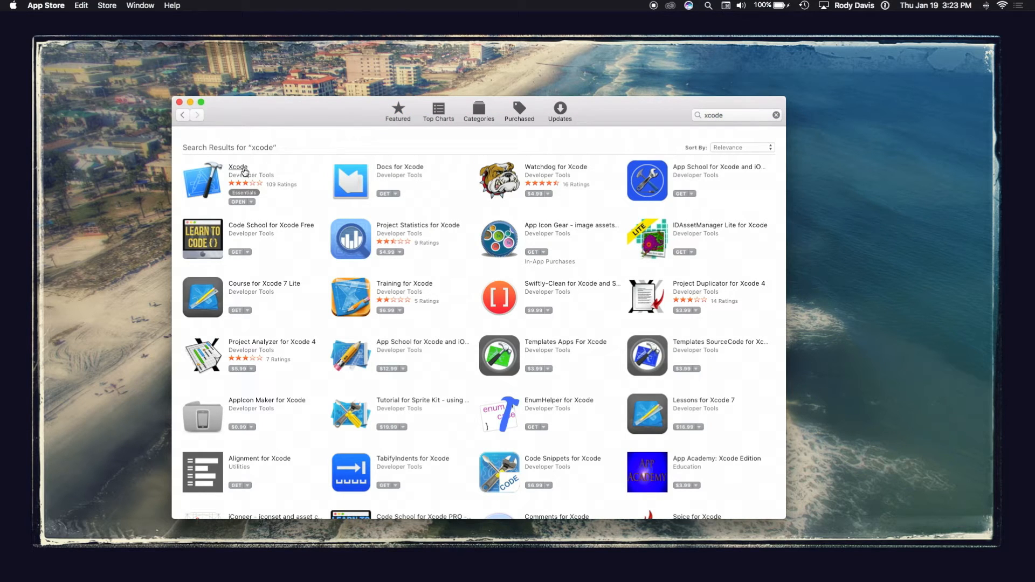
pyautogui.click(237, 166)
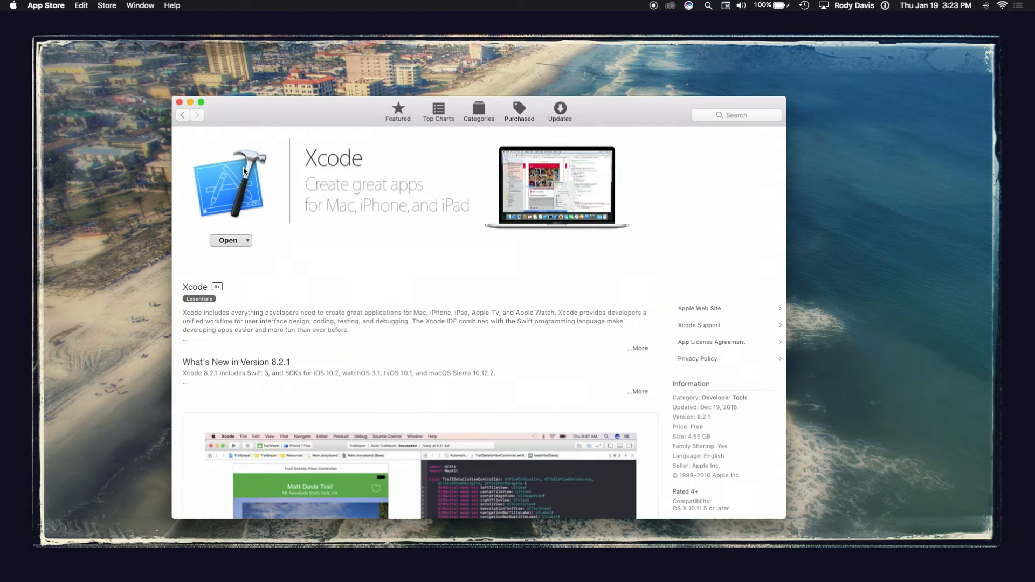
pyautogui.moveTo(373, 173)
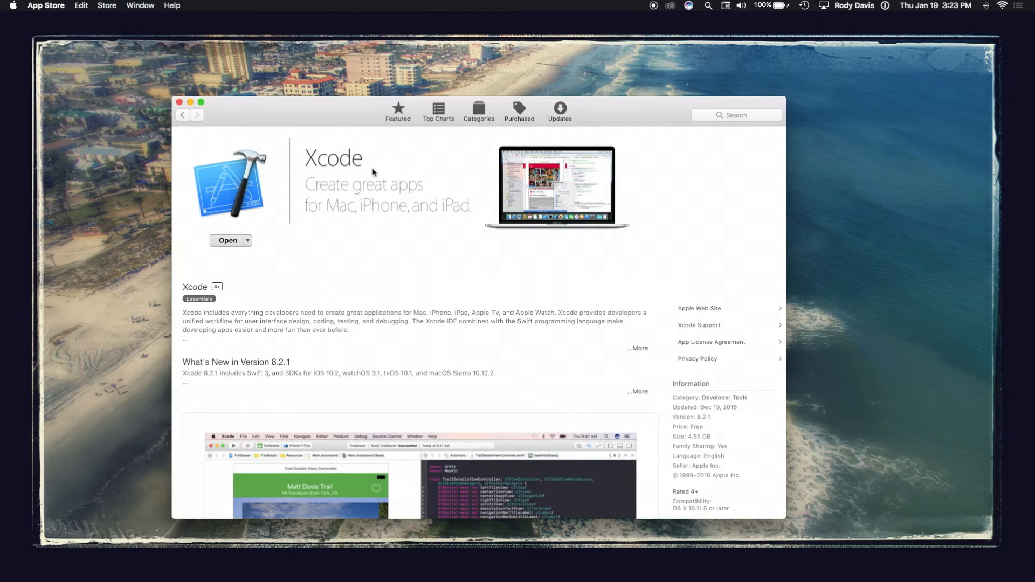
pyautogui.moveTo(297, 258)
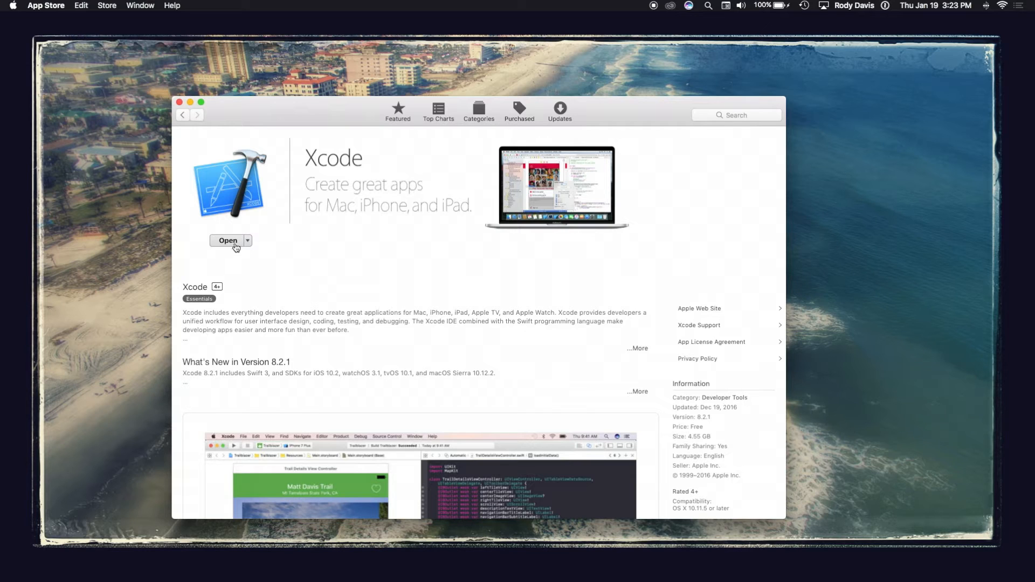
pyautogui.moveTo(488, 329)
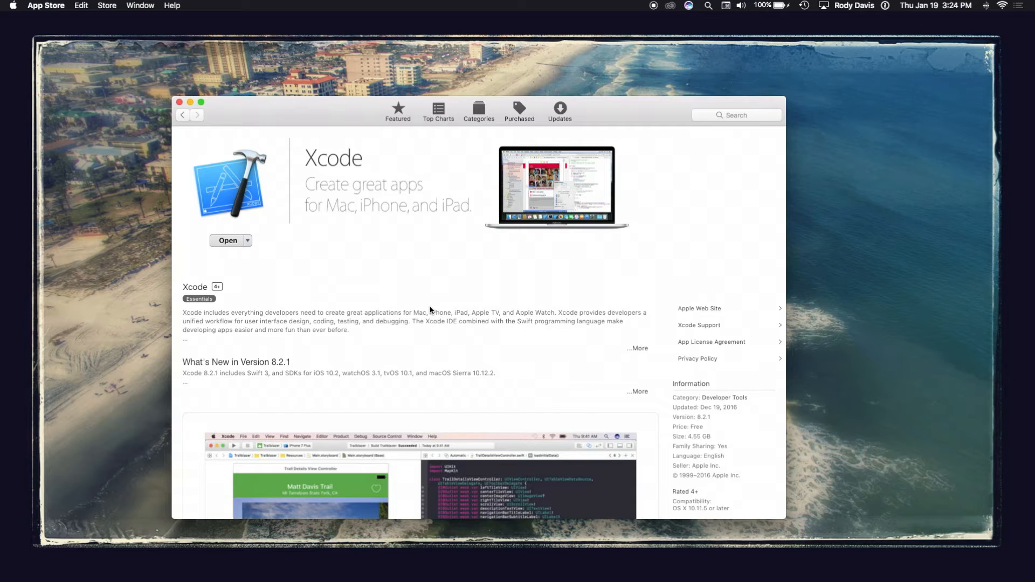
pyautogui.moveTo(350, 287)
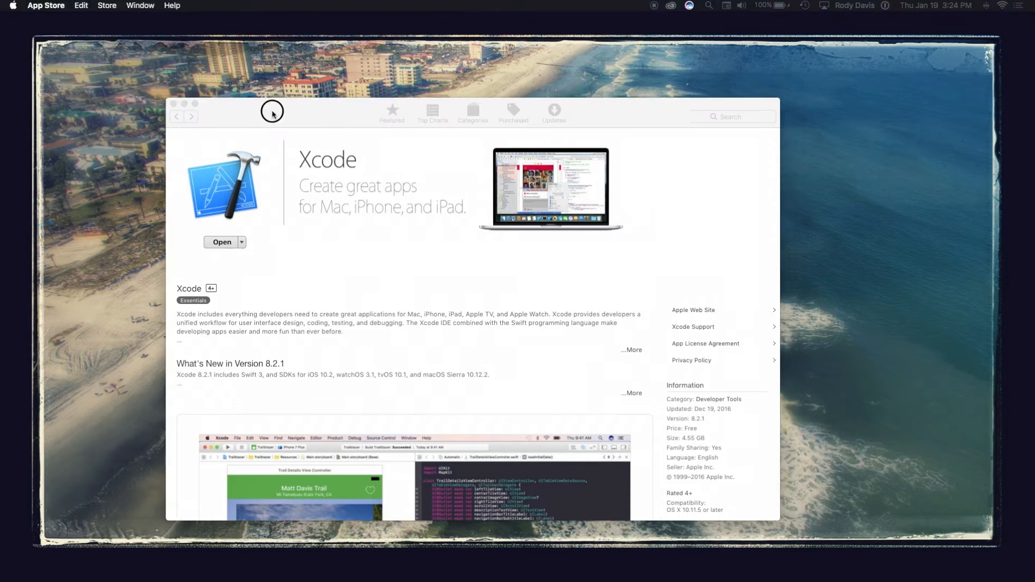
# Step: Launch Xcode from its store page and open the Window menu for Show Touch Bar
pyautogui.click(173, 103)
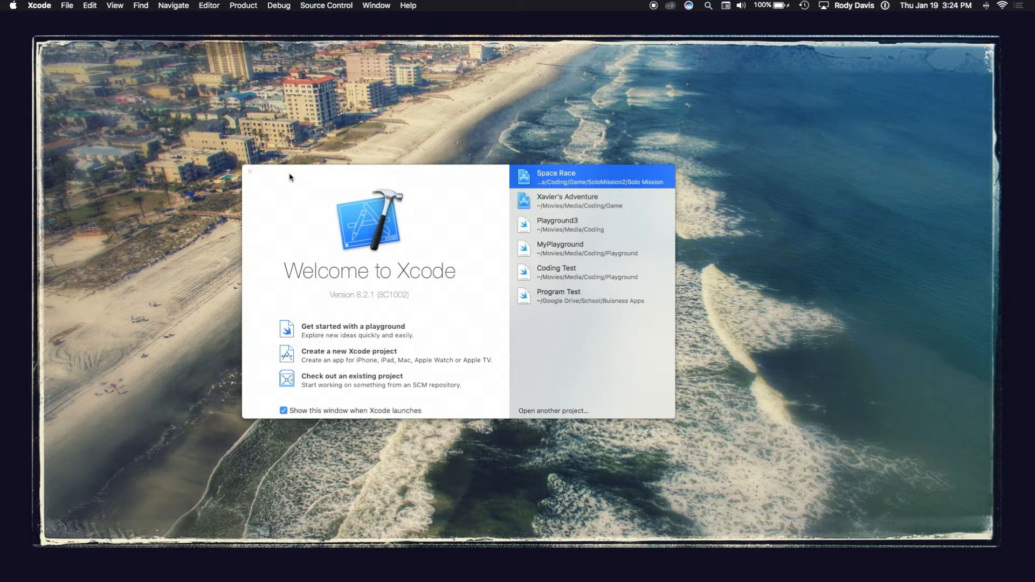
pyautogui.click(376, 5)
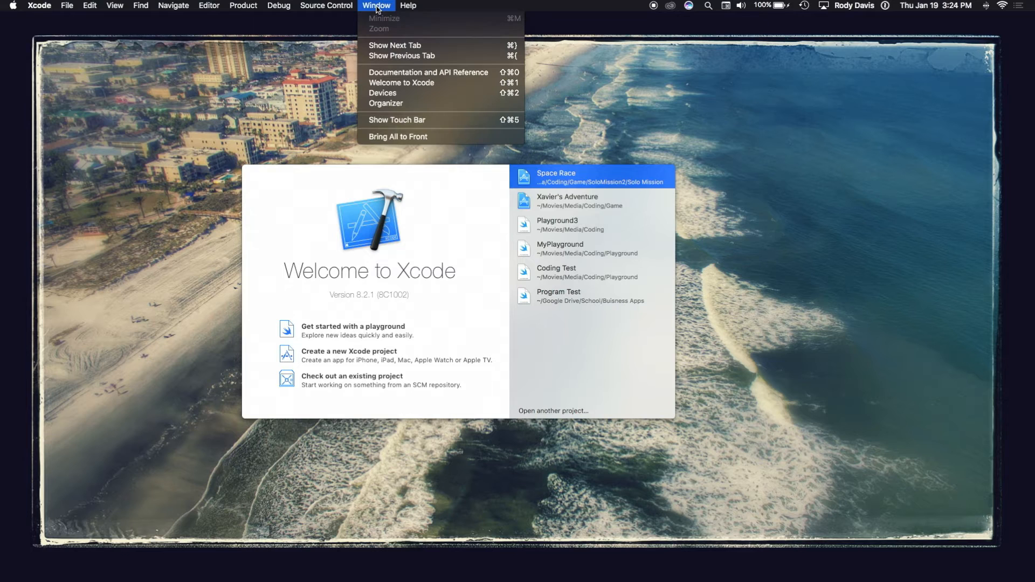
pyautogui.moveTo(397, 116)
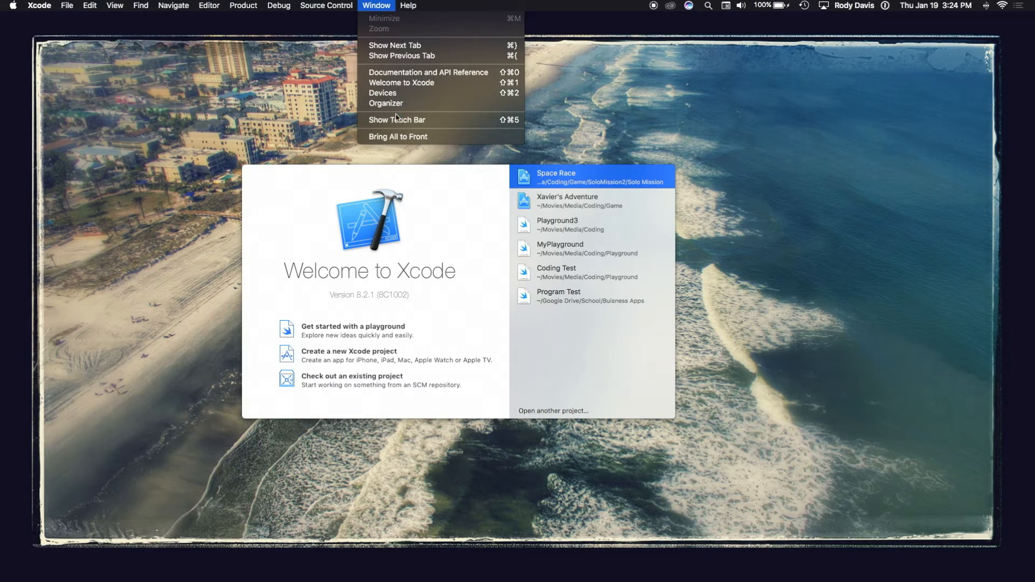
pyautogui.moveTo(396, 120)
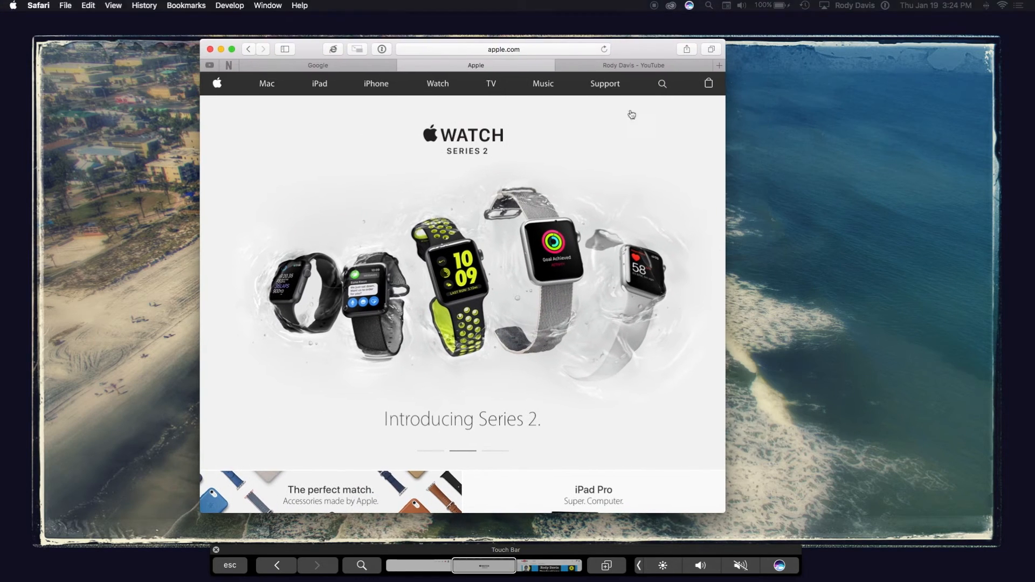
# Step: Click Safari's address bar so the Touch Bar shows favourite site shortcuts
pyautogui.click(318, 65)
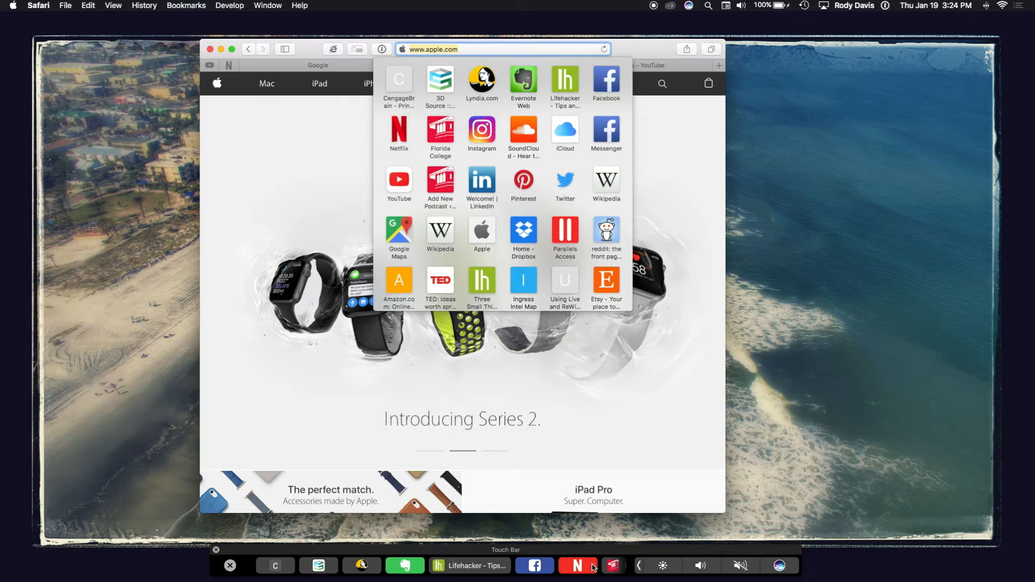
pyautogui.moveTo(324, 571)
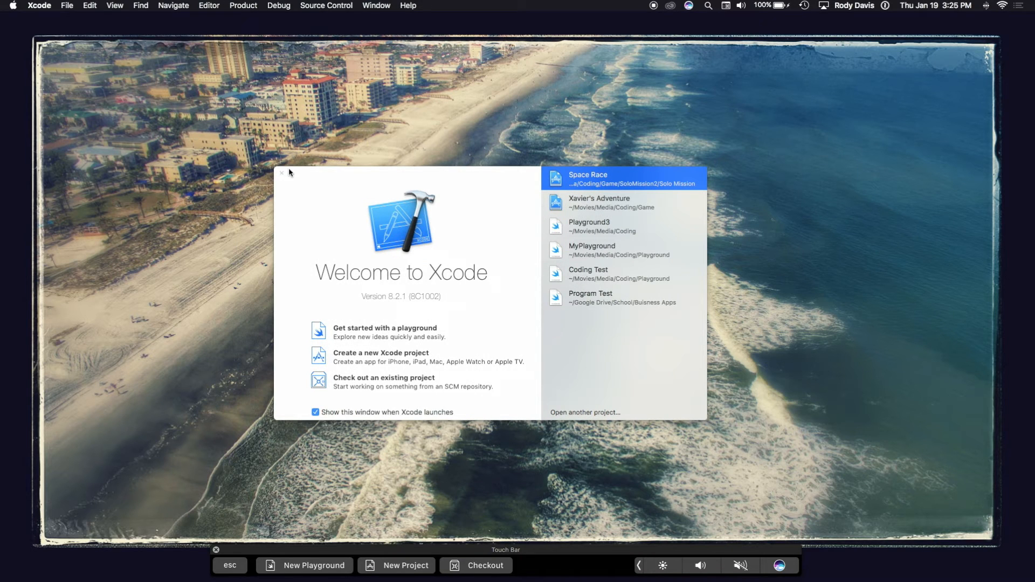
# Step: Close the Xcode welcome window and bring up Pixelmator's blank Untitled 2 canvas
pyautogui.click(282, 173)
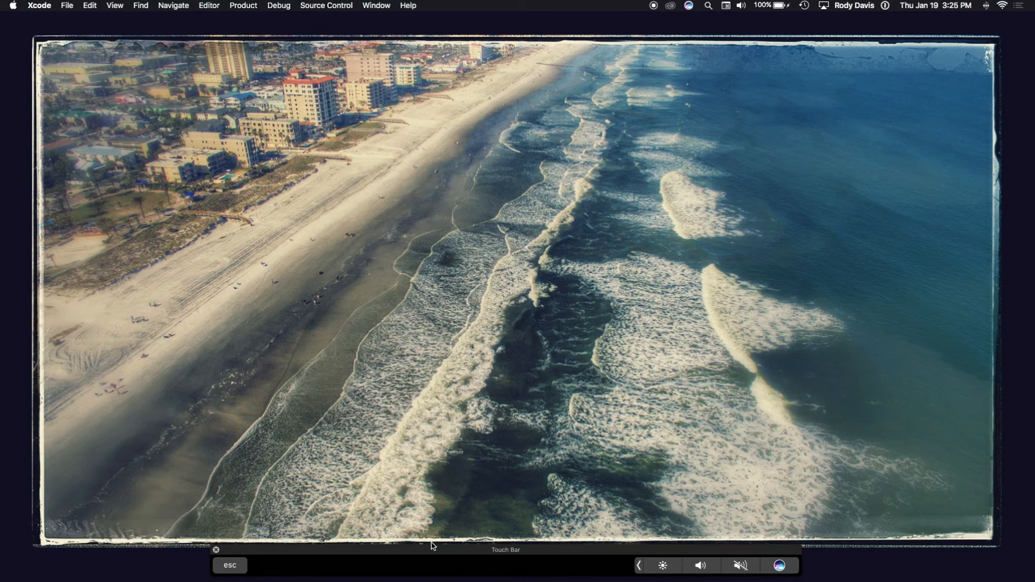
pyautogui.moveTo(432, 546); pyautogui.dragTo(431, 420)
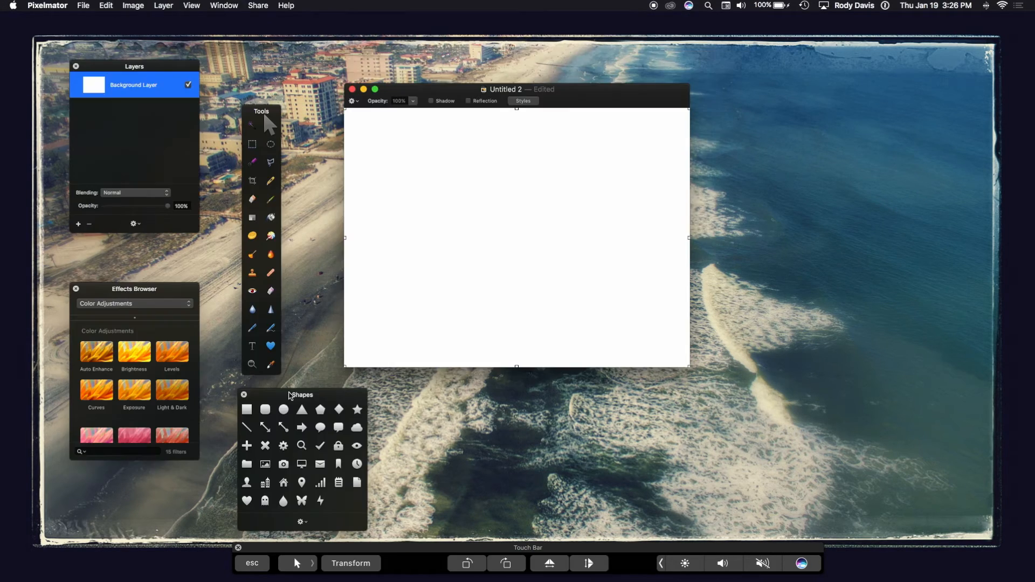
pyautogui.moveTo(260, 249)
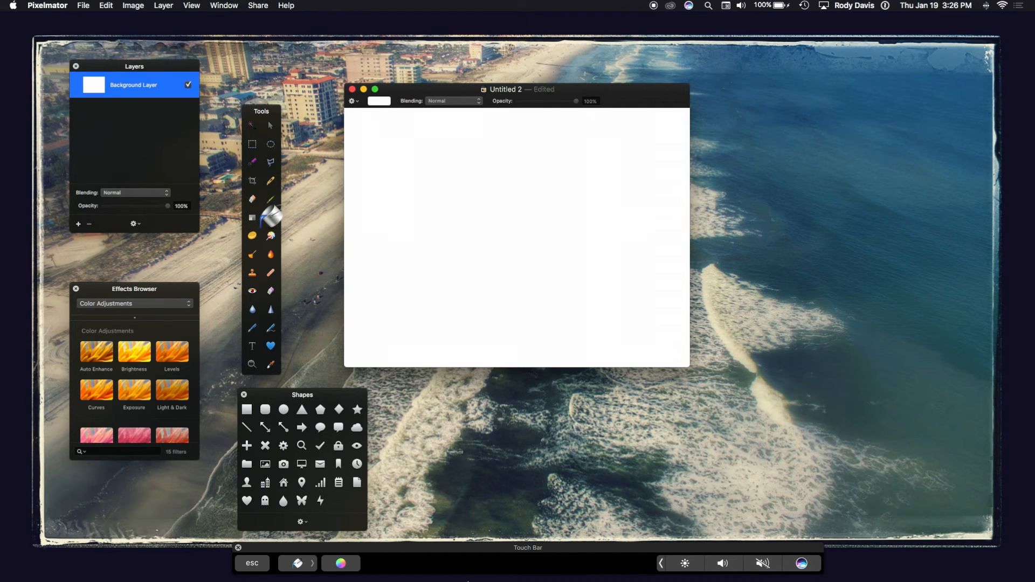
# Step: Set the fill colour to blue via the Touch Bar hue slider and close the picker
pyautogui.click(457, 562)
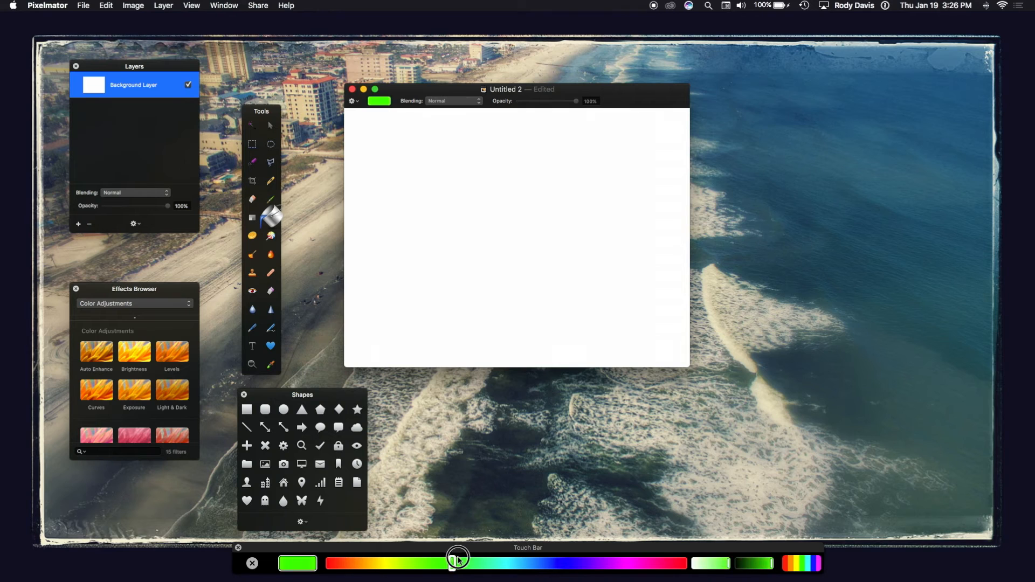
pyautogui.moveTo(457, 559); pyautogui.dragTo(757, 564)
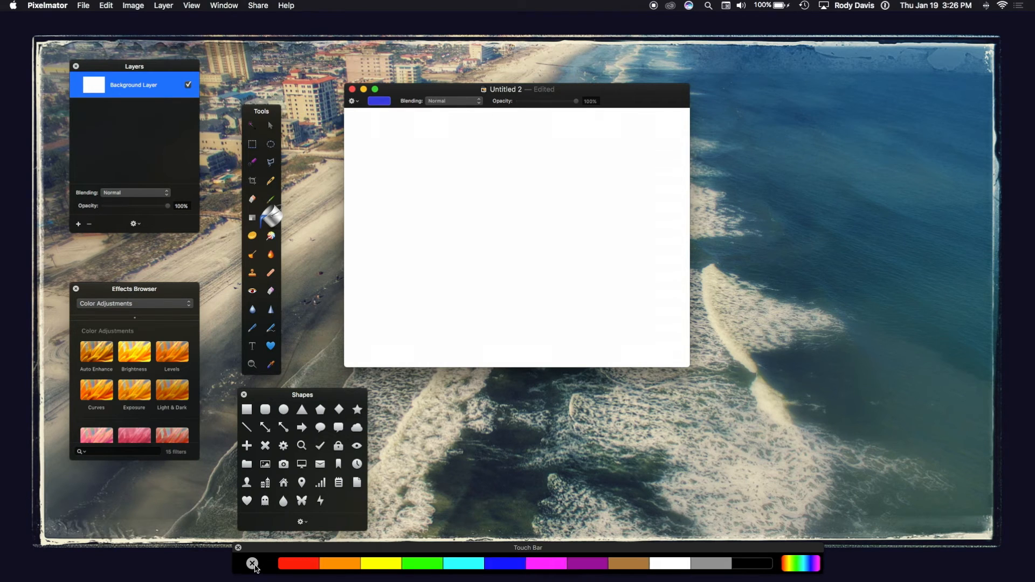
pyautogui.click(535, 231)
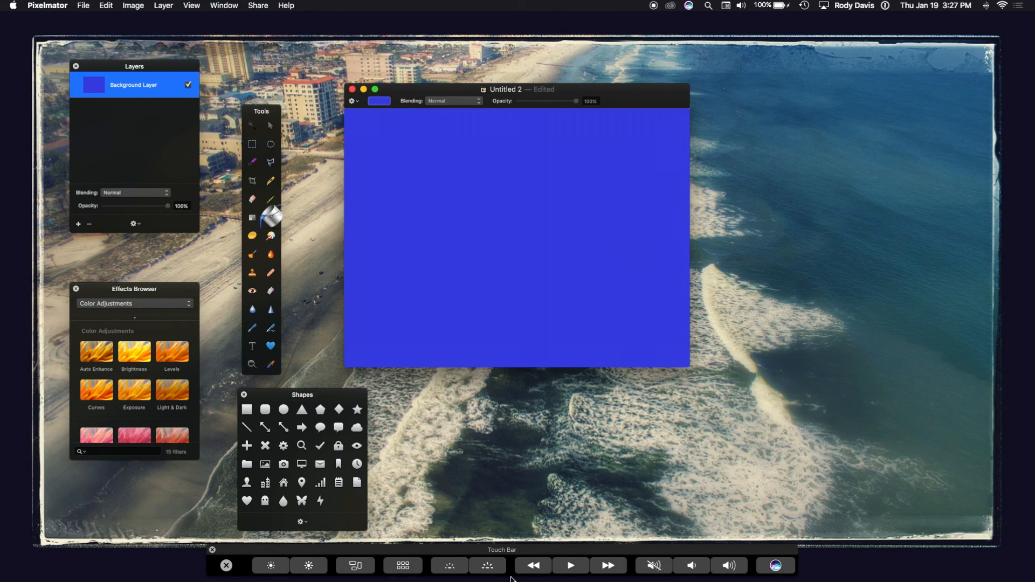
pyautogui.moveTo(307, 570)
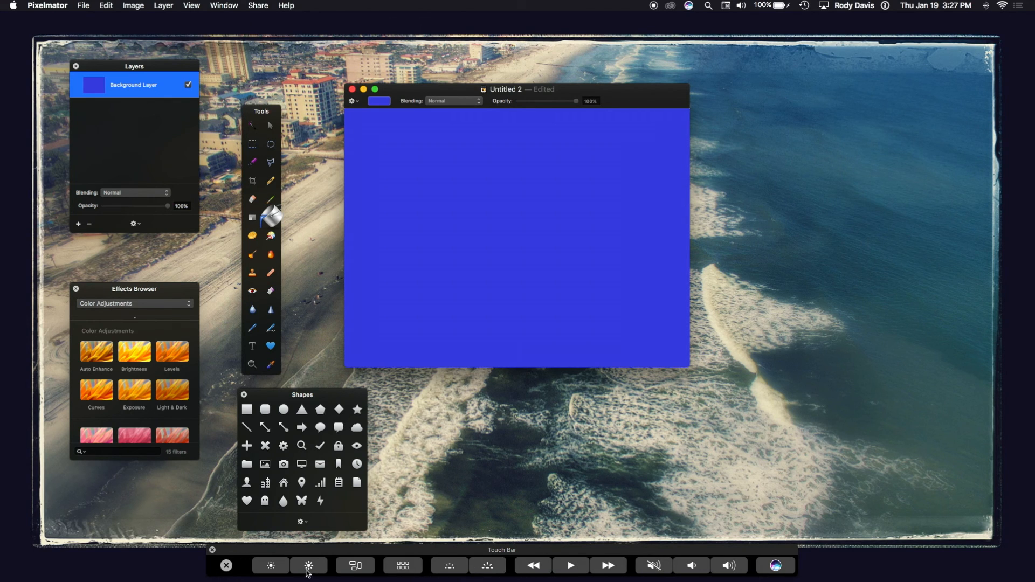